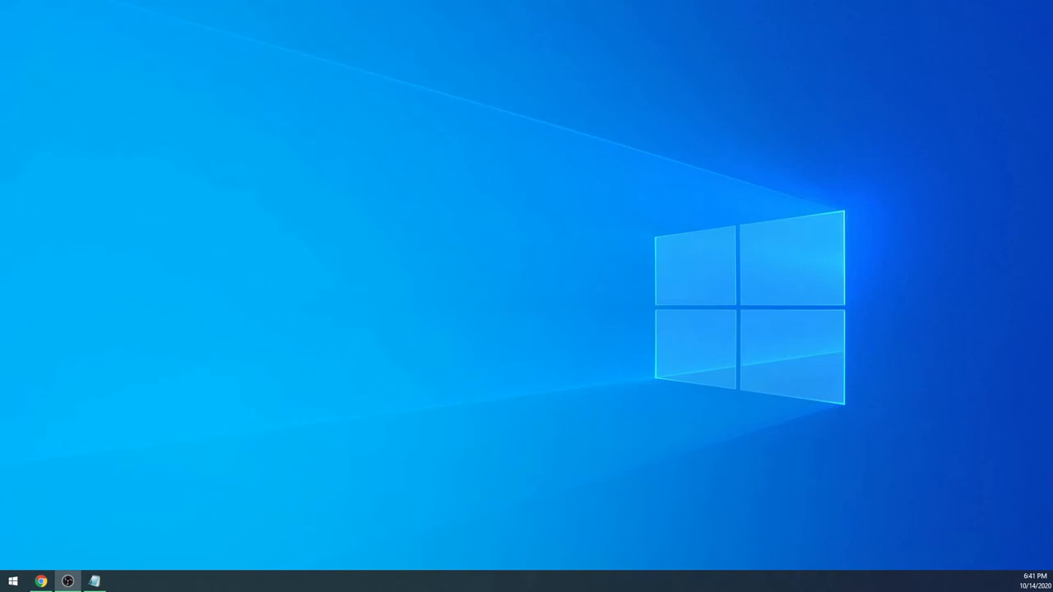
mouse_move(940, 146)
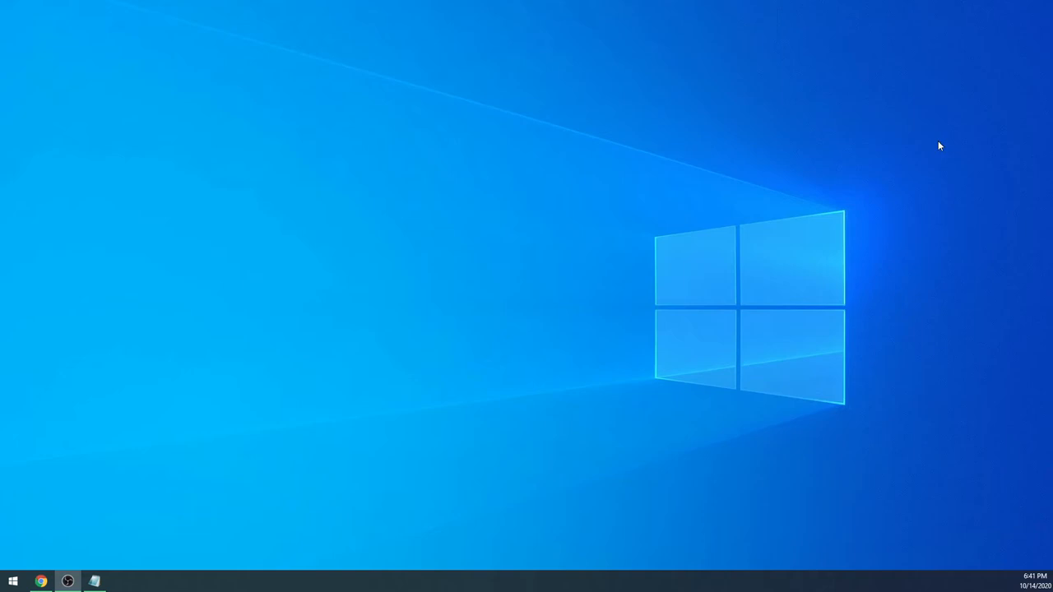
Step: Launch Google Chrome from the taskbar icon
left_click(40, 581)
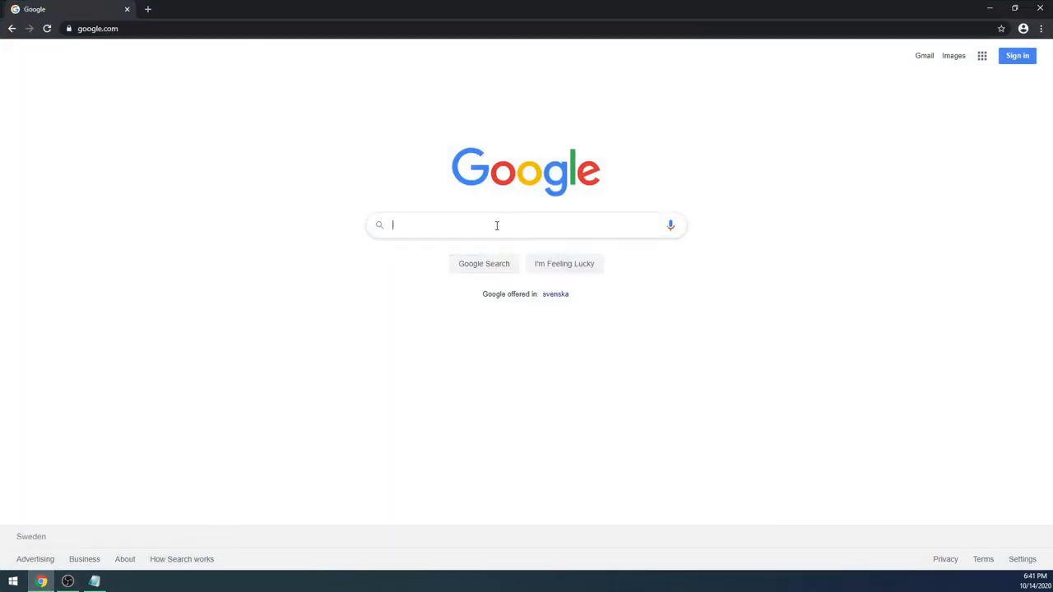
Step: Search Google for 'vcxsrv' and open the SourceForge VcXsrv Windows X Server download result
type("vcxsrv")
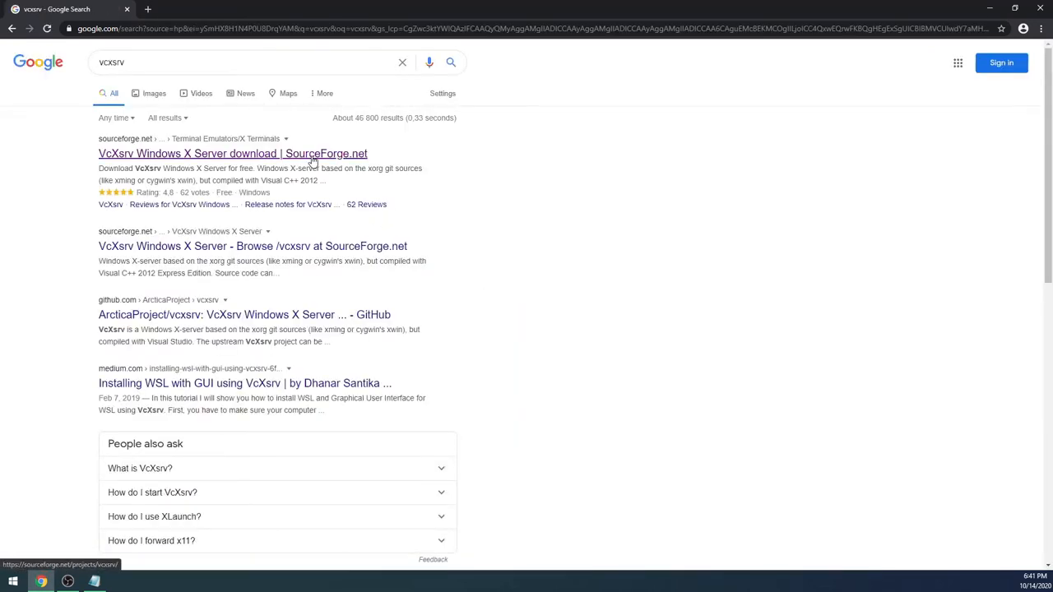
left_click(233, 154)
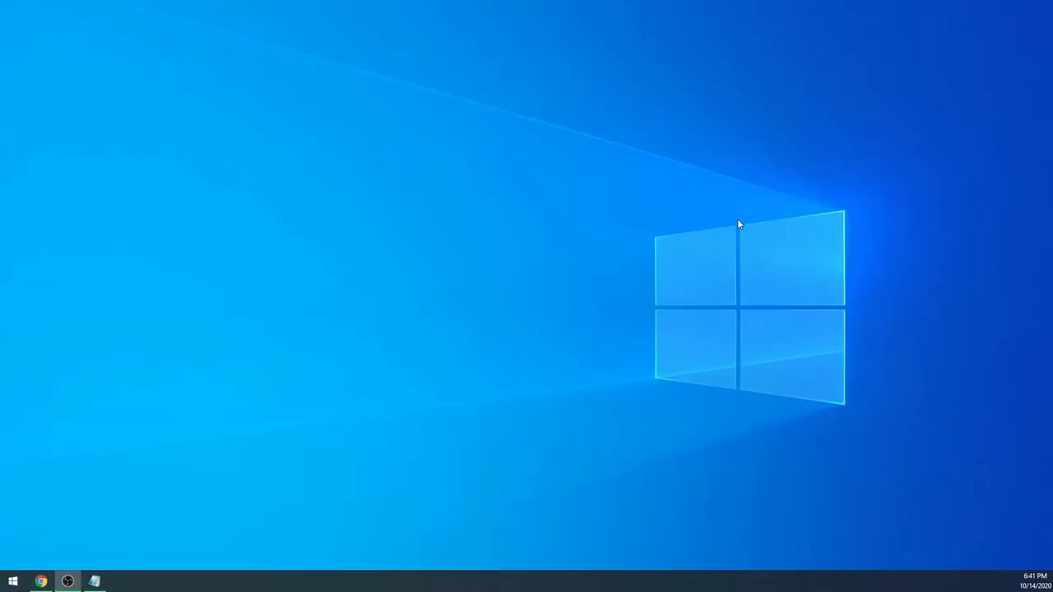
mouse_move(572, 406)
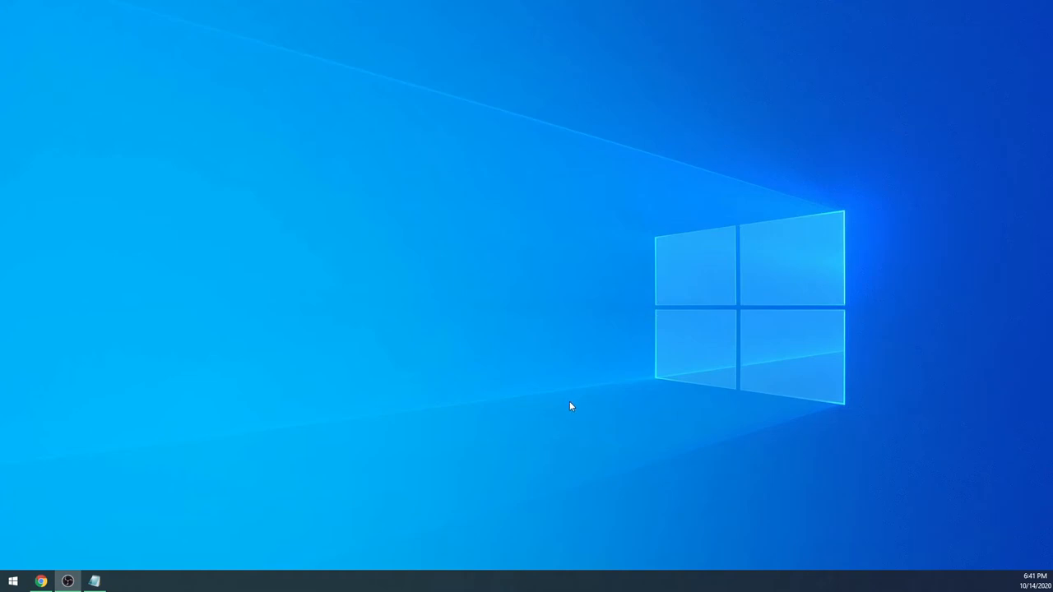
mouse_move(463, 465)
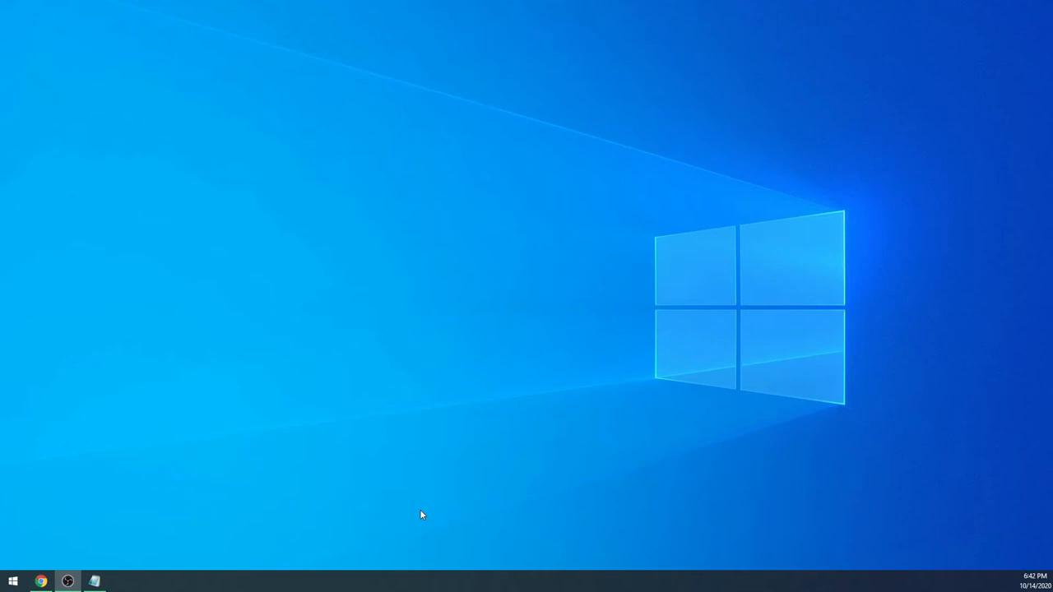
mouse_move(383, 490)
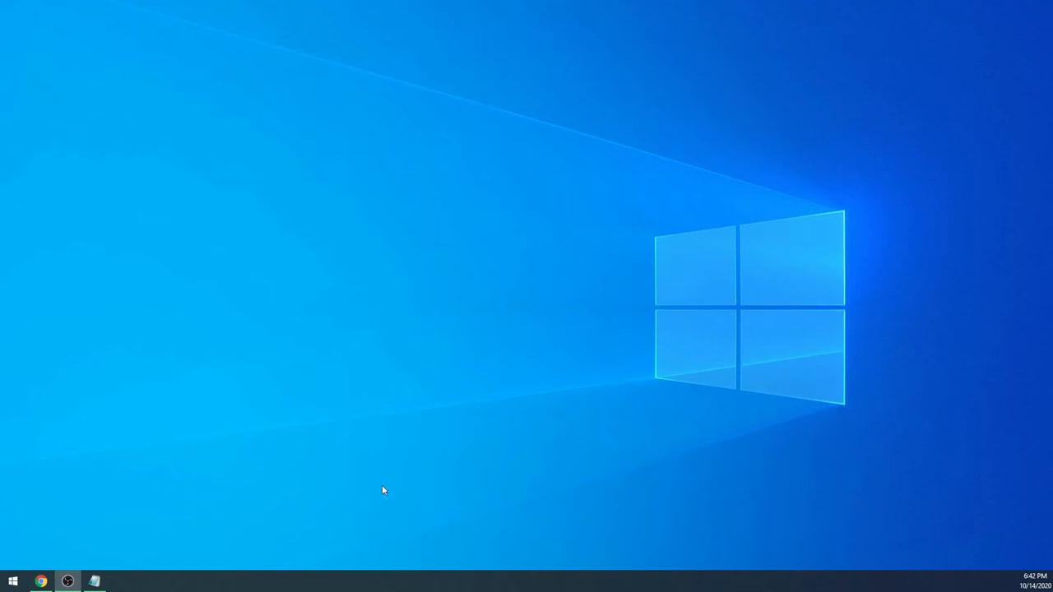
mouse_move(327, 588)
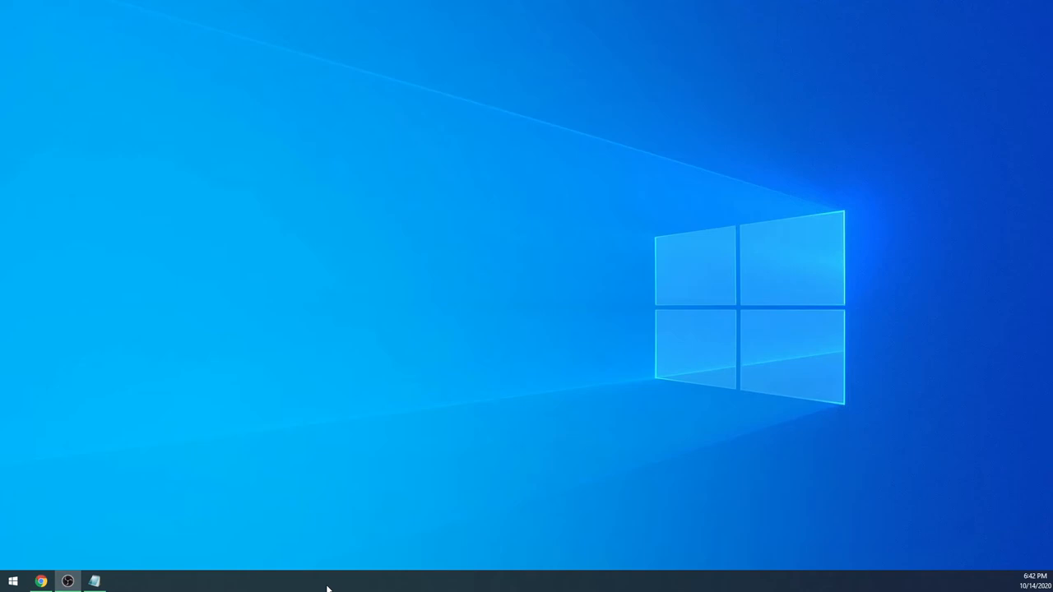
mouse_move(106, 580)
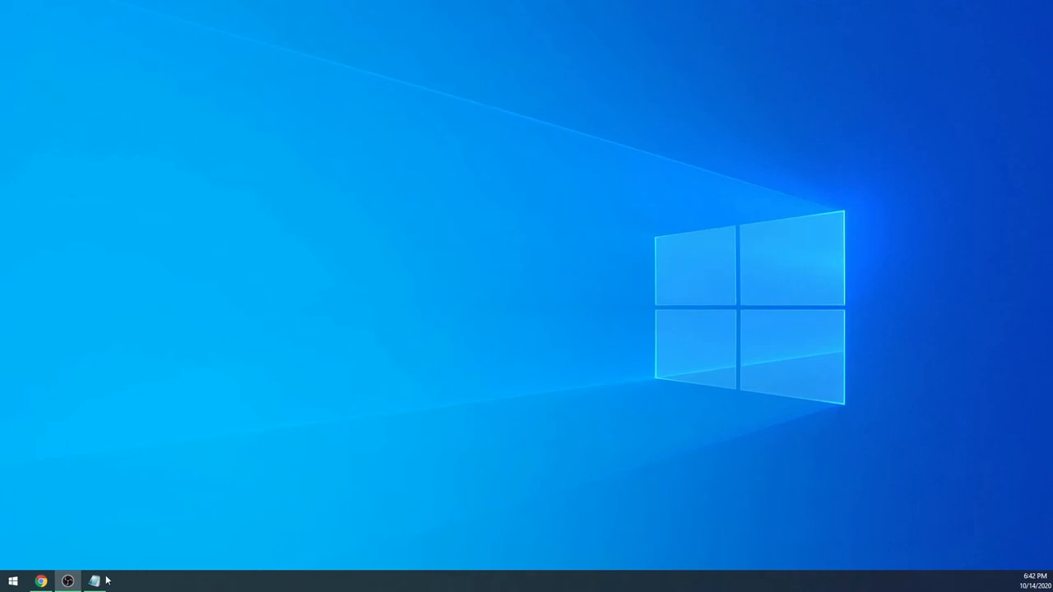
Step: Search the Start menu to find and run the XLaunch app
left_click(13, 582)
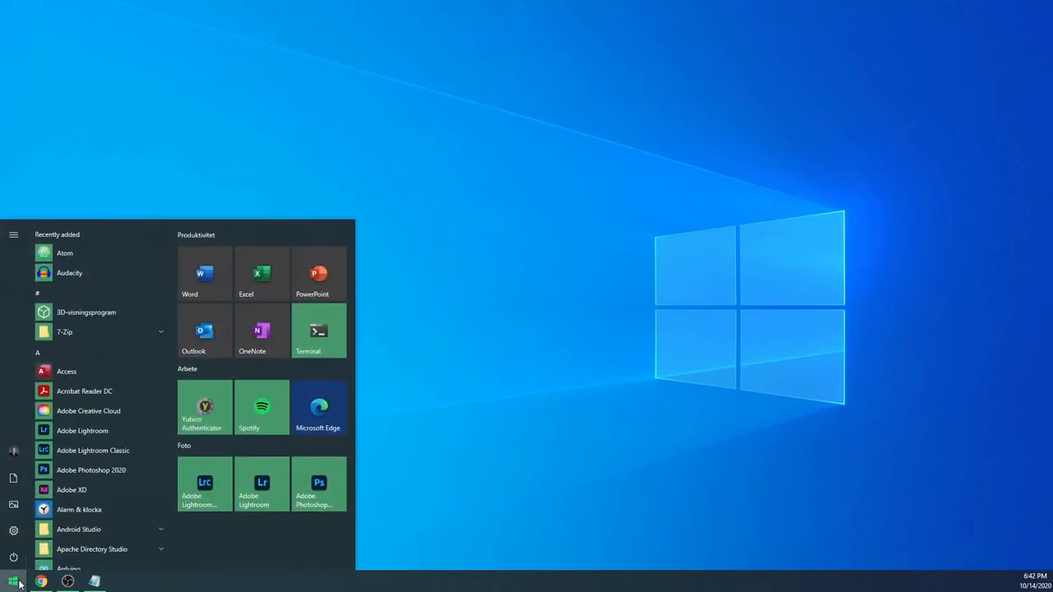
type("Visual Studio Code")
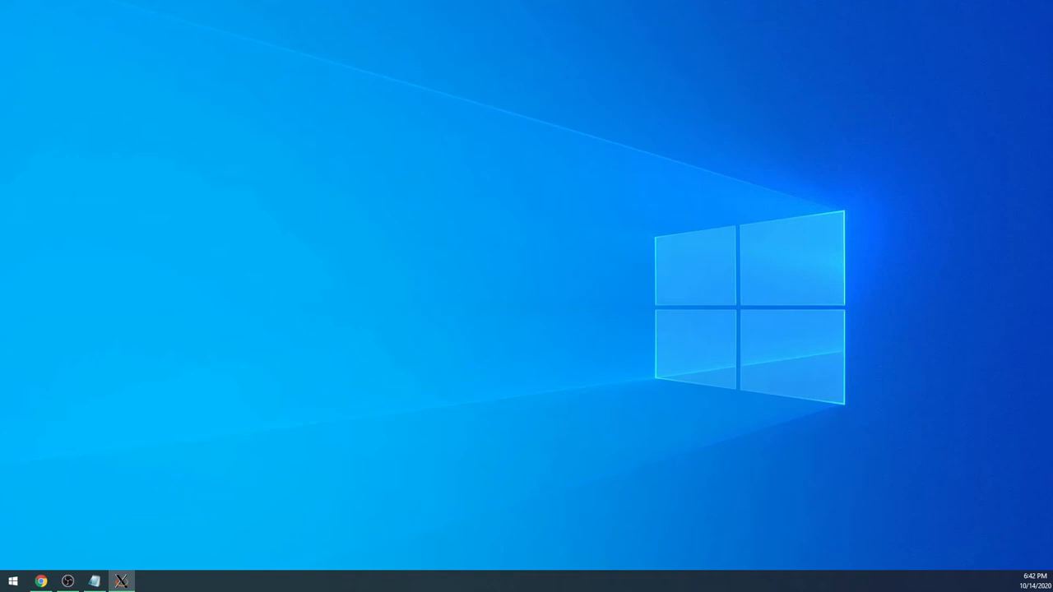
Step: Start VcXsrv: multiple windows, display 0, native OpenGL off, access control disabled
left_click(121, 580)
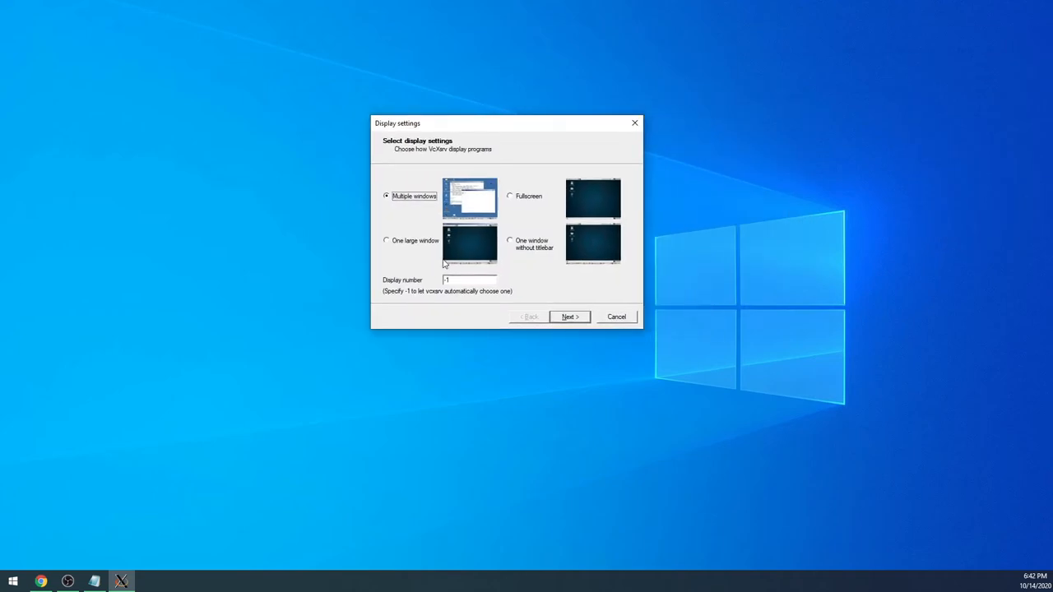
mouse_move(439, 242)
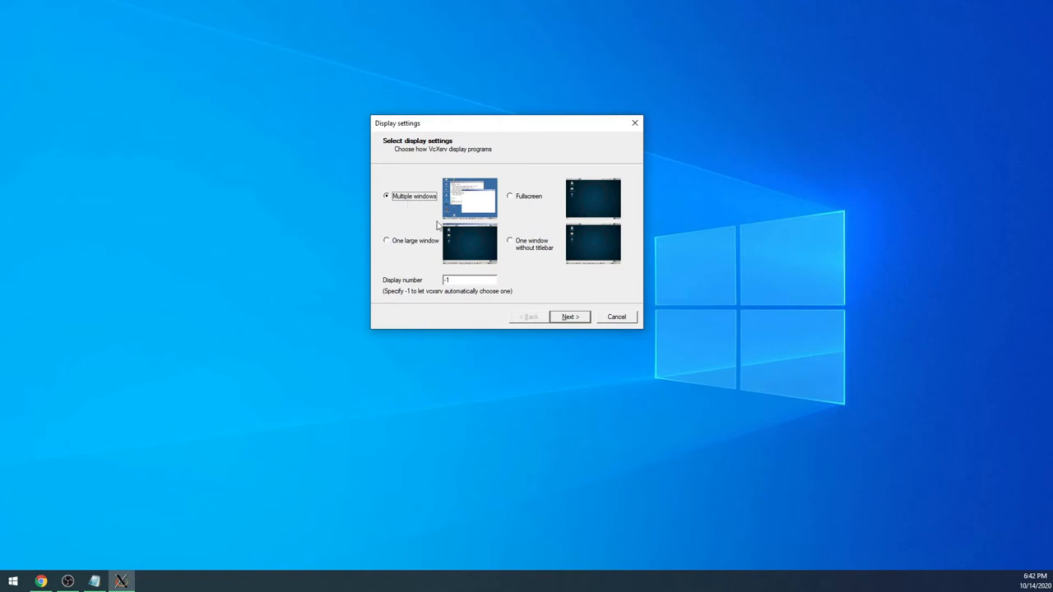
left_click(470, 280)
type("0")
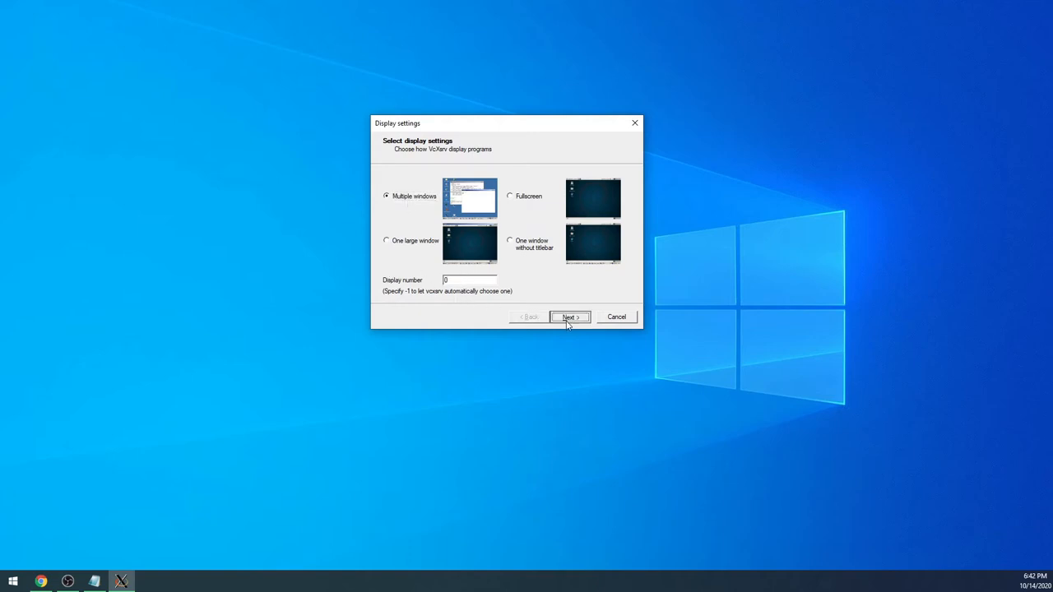
left_click(569, 317)
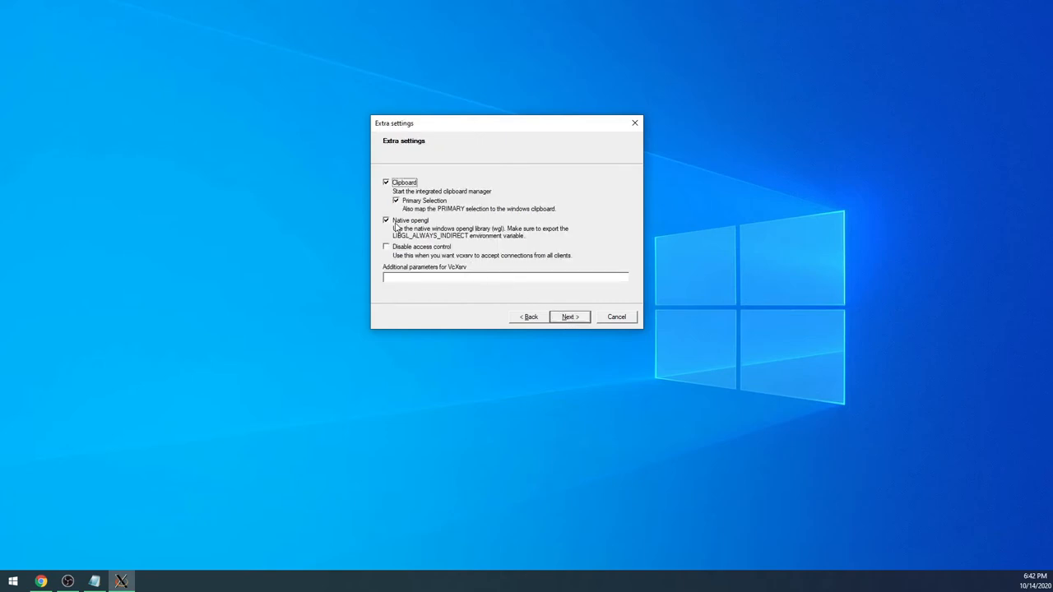
left_click(386, 220)
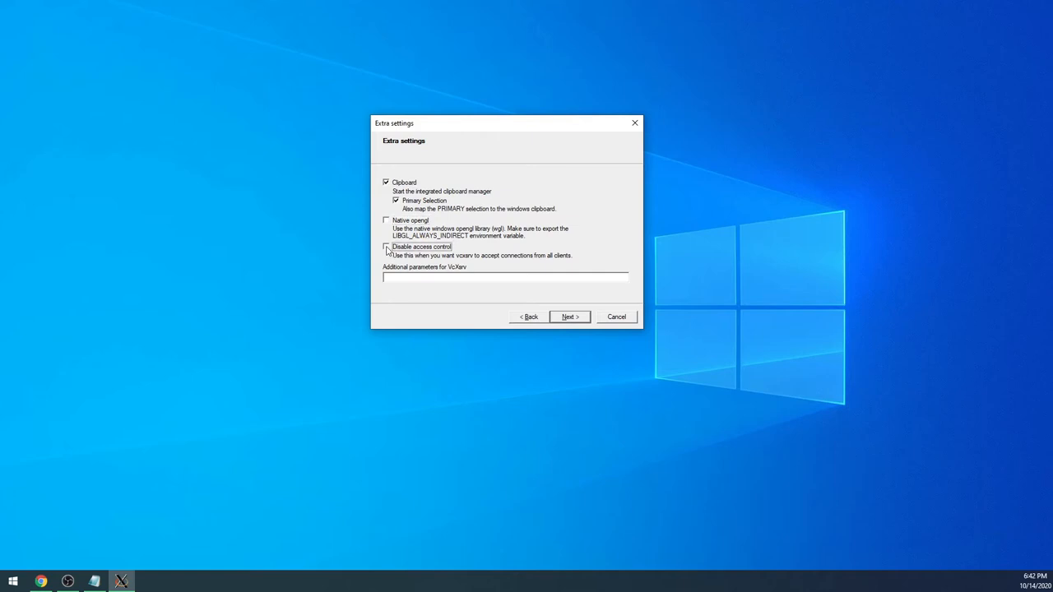
left_click(569, 317)
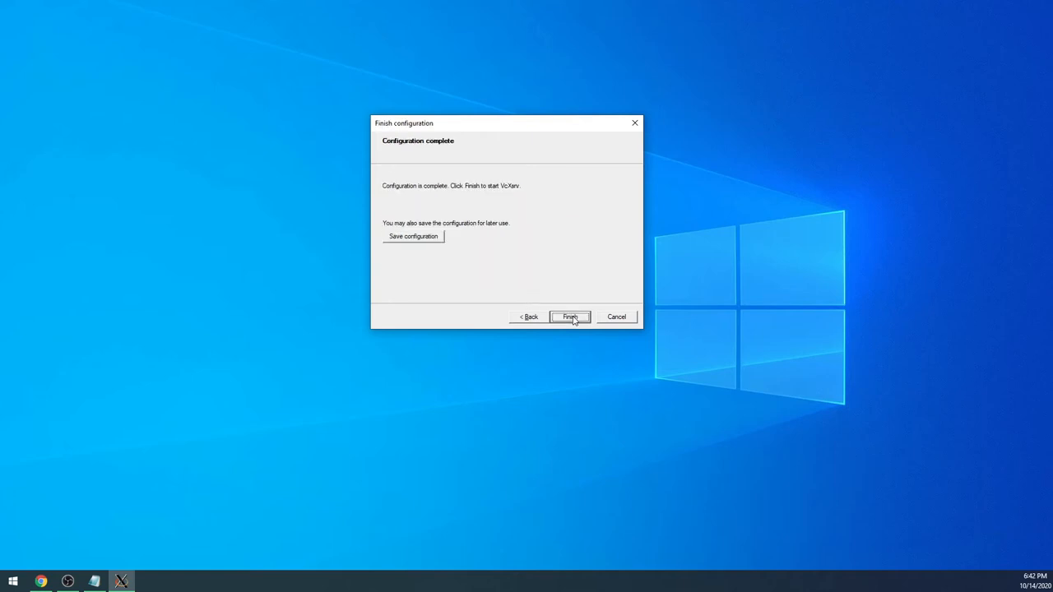
left_click(569, 317)
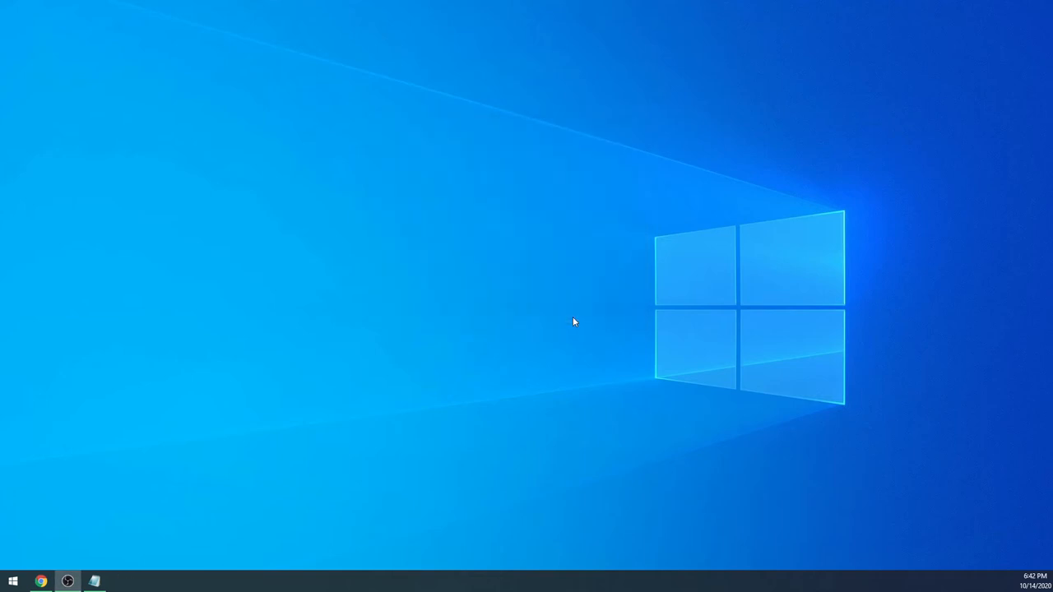
mouse_move(571, 320)
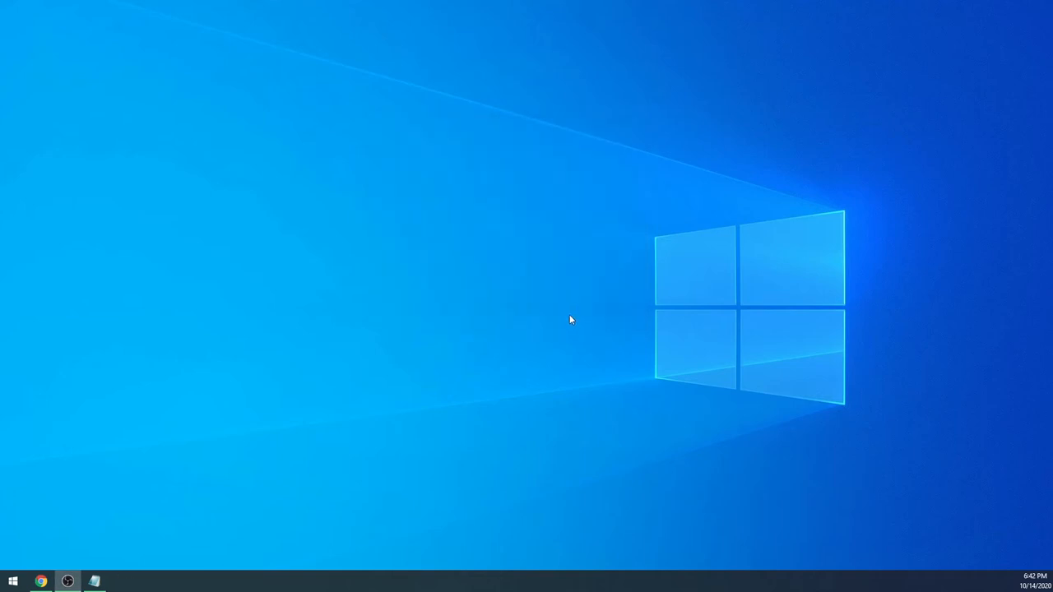
mouse_move(404, 488)
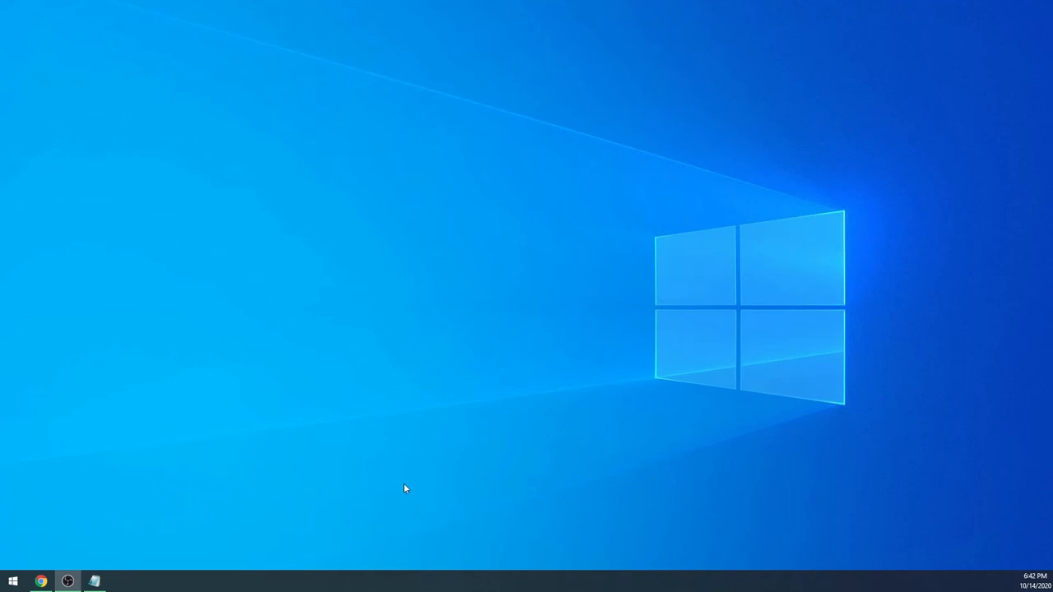
mouse_move(12, 582)
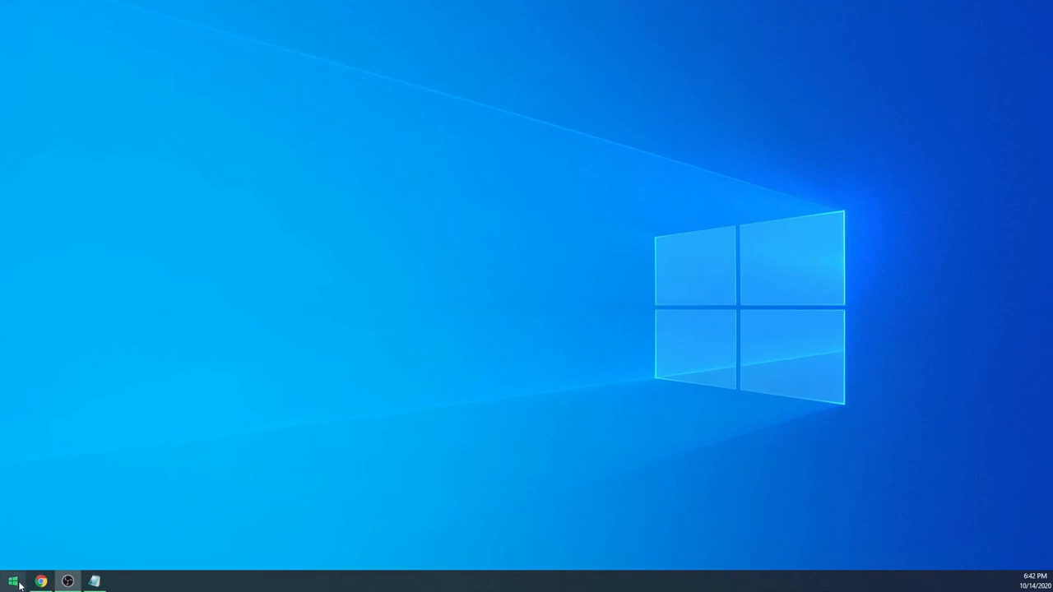
Step: Launch Windows Terminal from the Start menu
left_click(13, 581)
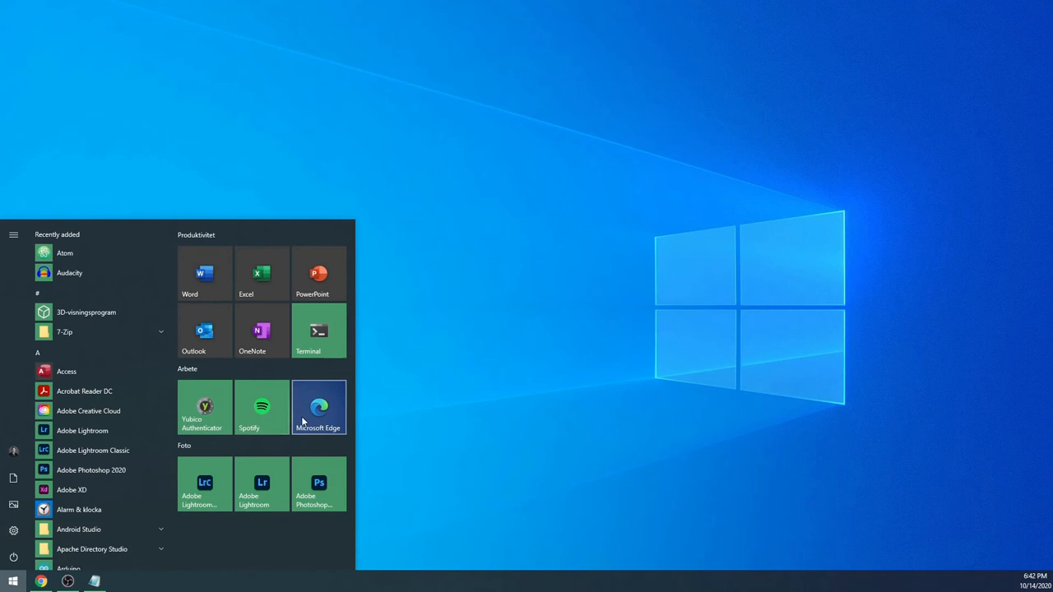
left_click(318, 330)
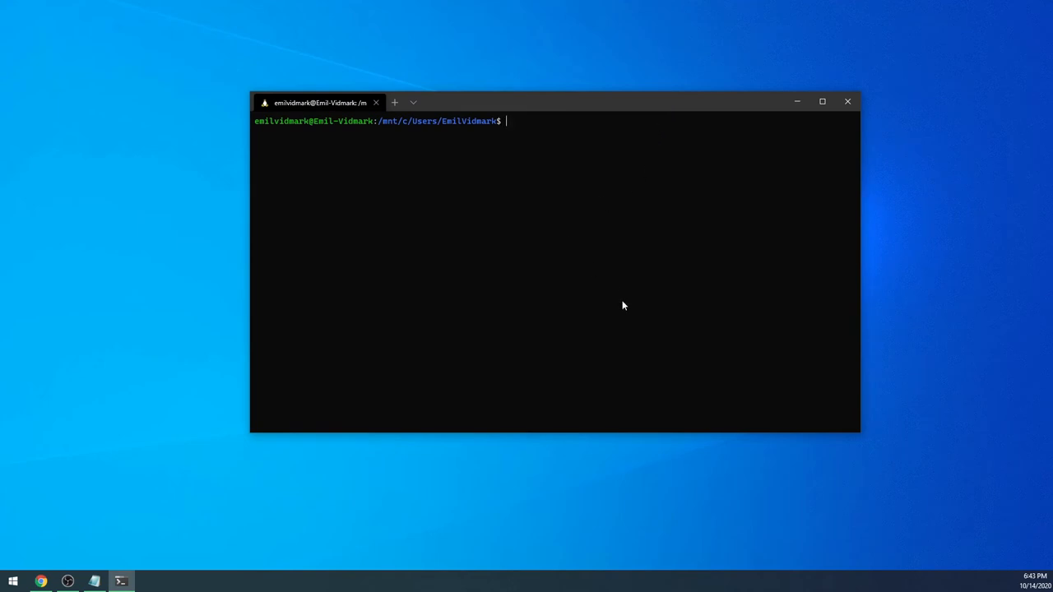
mouse_move(644, 305)
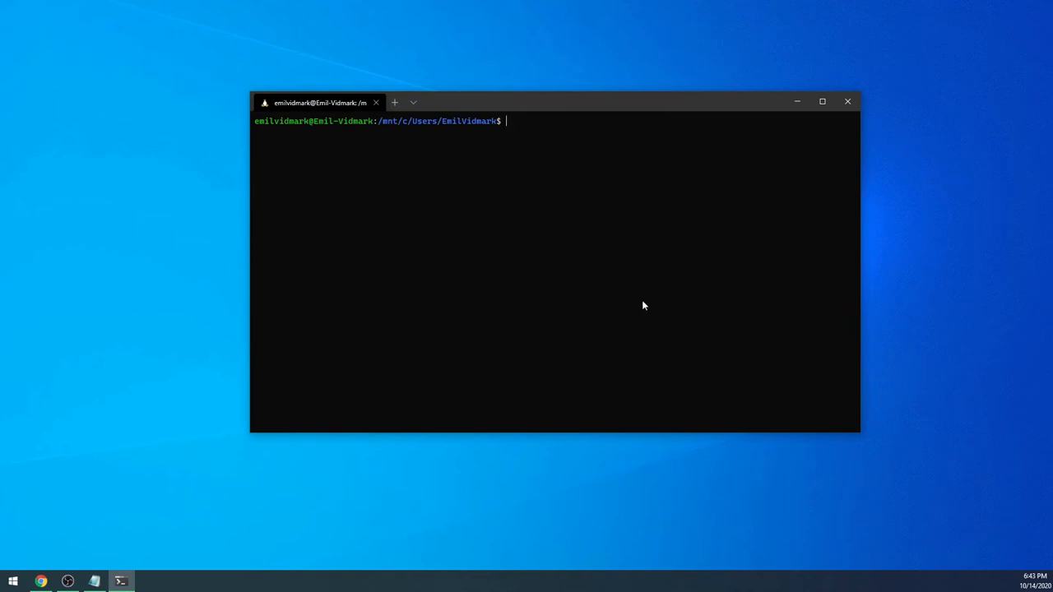
mouse_move(622, 119)
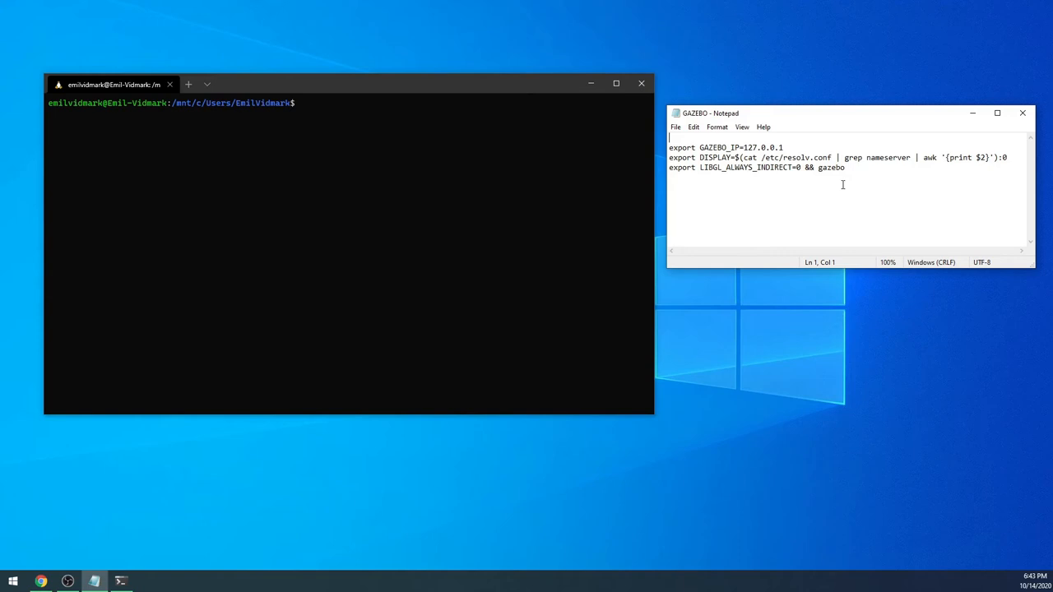
mouse_move(810, 157)
type("export G")
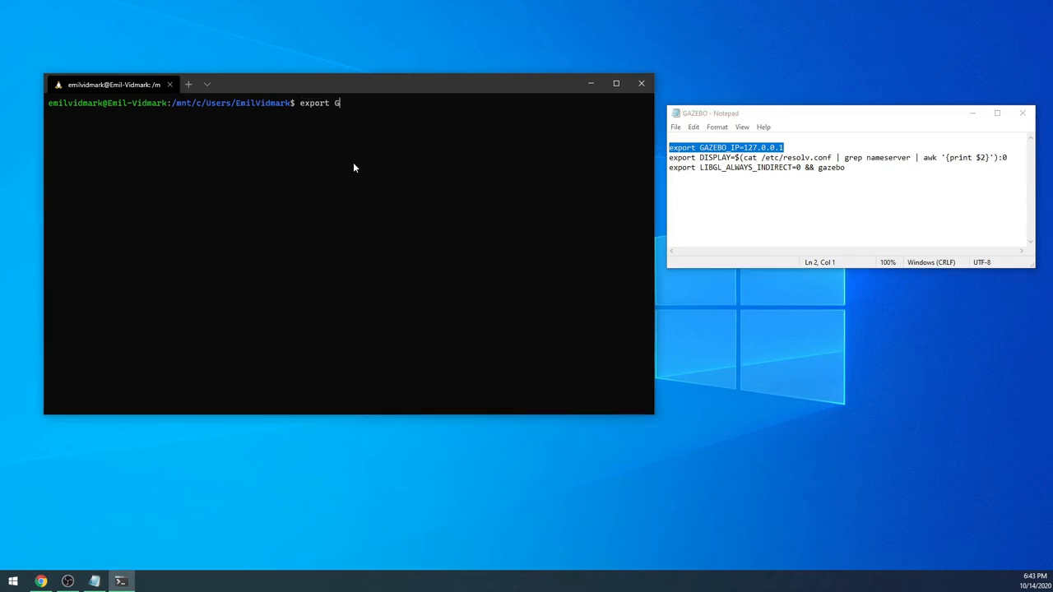
Step: Export GAZEBO_IP=127.0.0.1, the nameserver DISPLAY, and LIBGL_ALWAYS_INDIRECT=0 from the notes
type("AZEBO_IP=127.0.0.1")
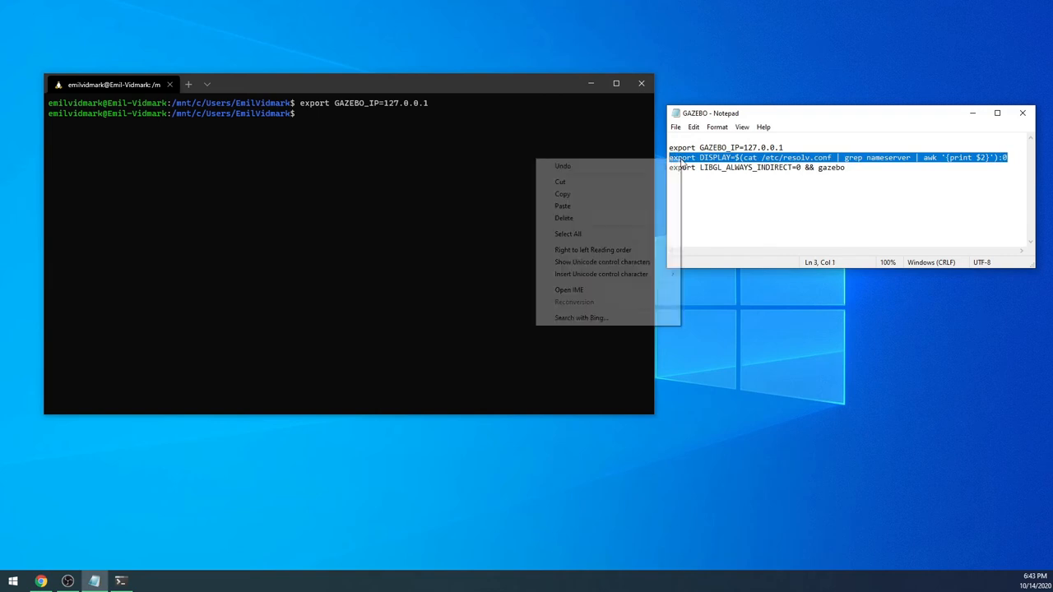
left_click(562, 206)
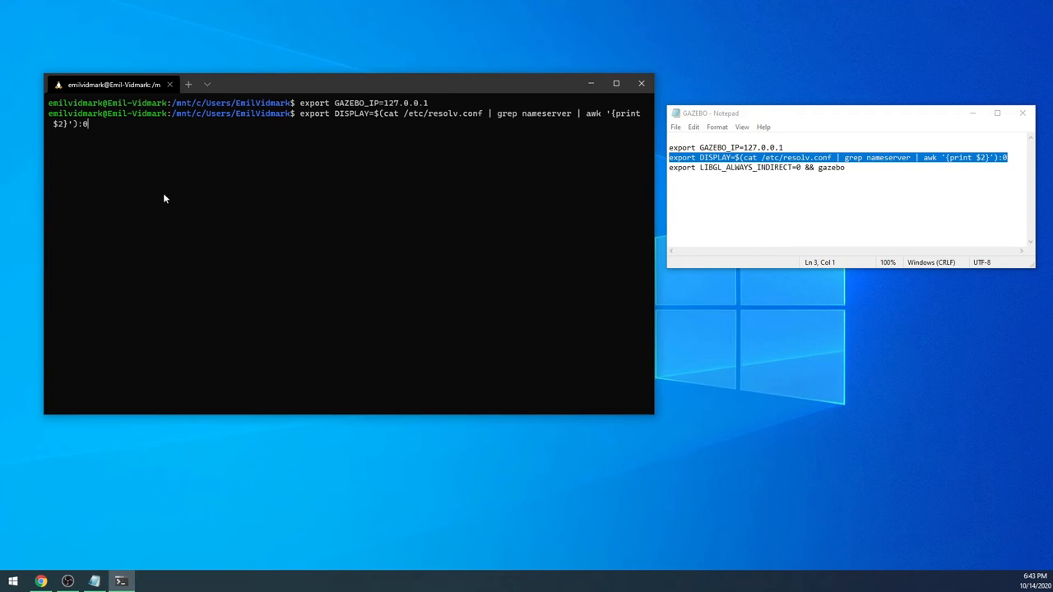
mouse_move(163, 178)
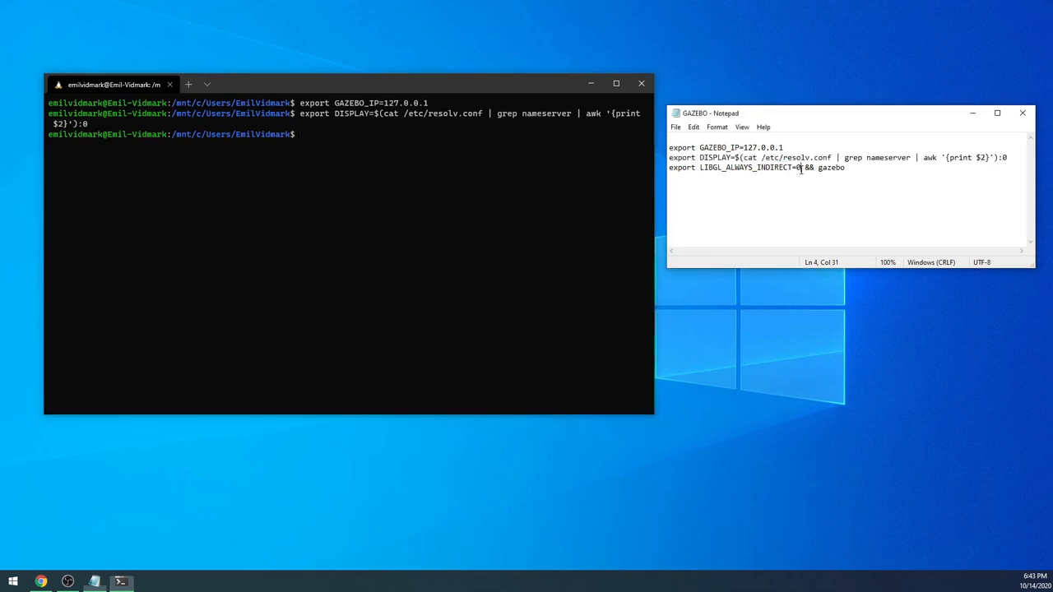
right_click(735, 167)
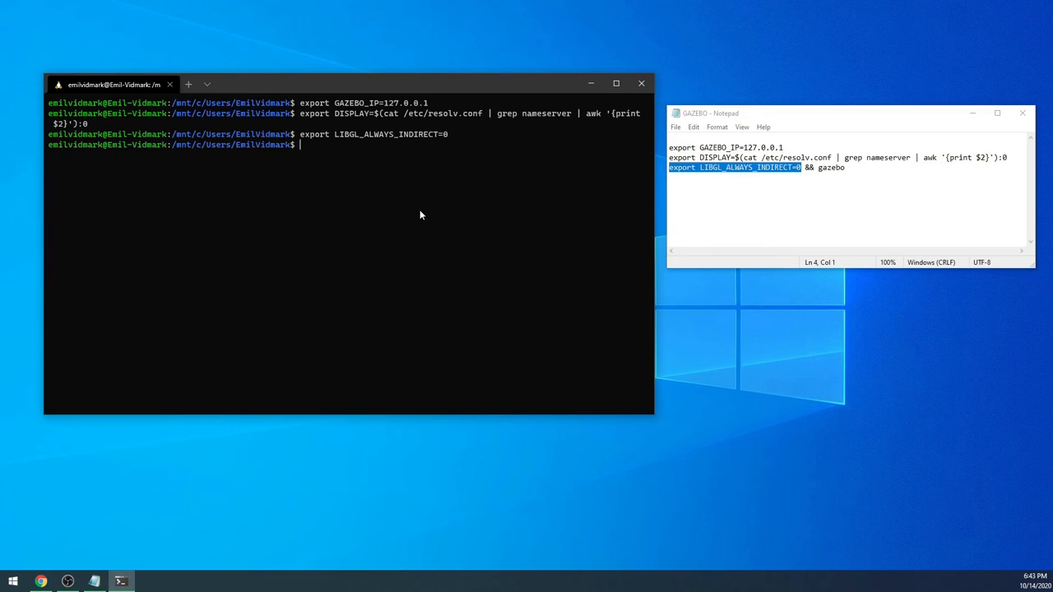
mouse_move(411, 196)
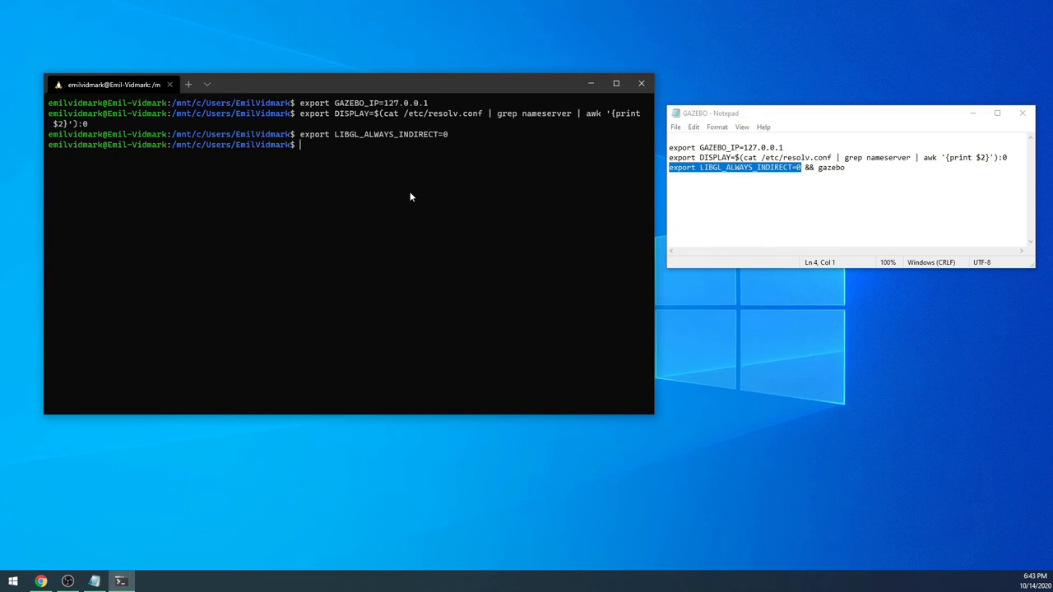
Step: Run gazebo in the WSL shell to open the empty Gazebo world
type("gazeb")
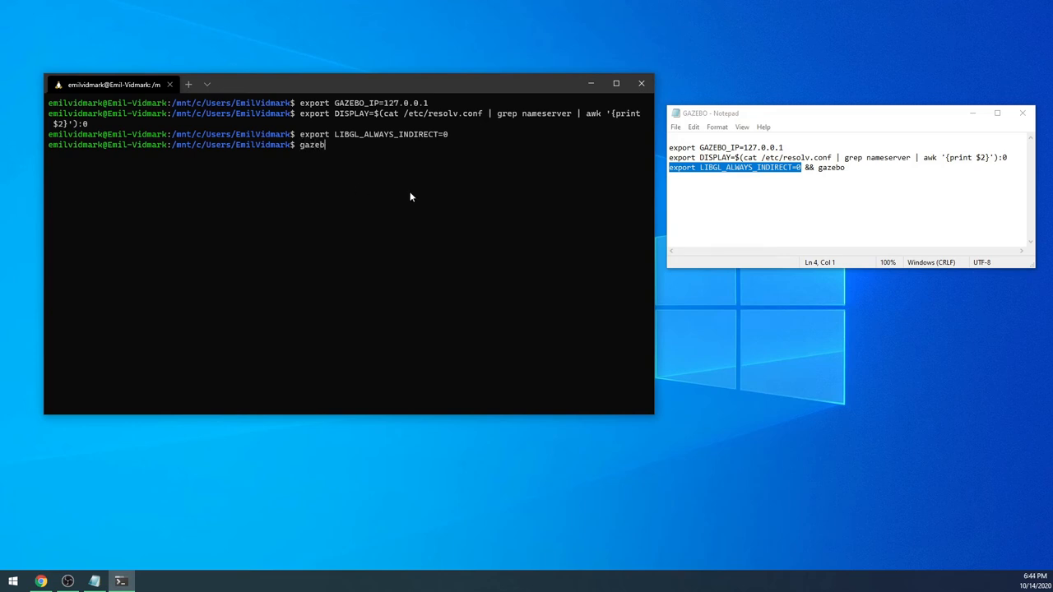
type("o")
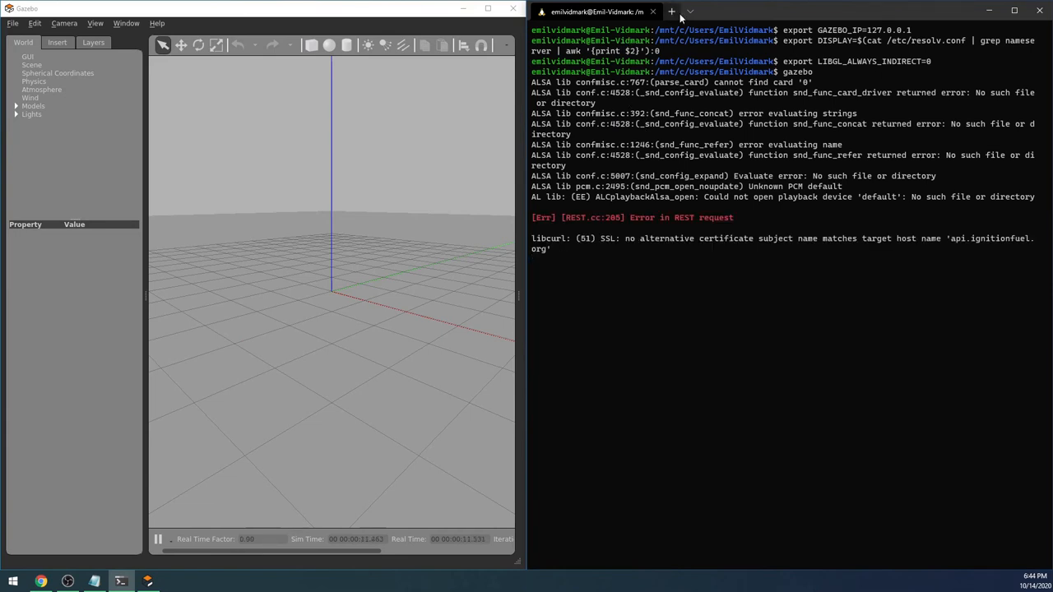
Step: Run roscore in a new second terminal tab
left_click(671, 10)
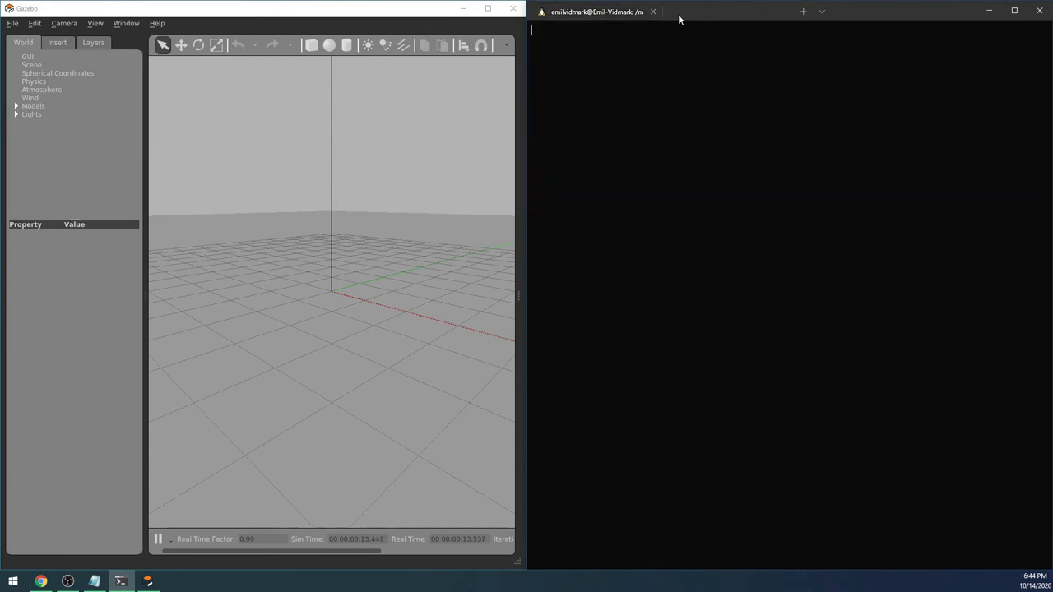
type("rosc")
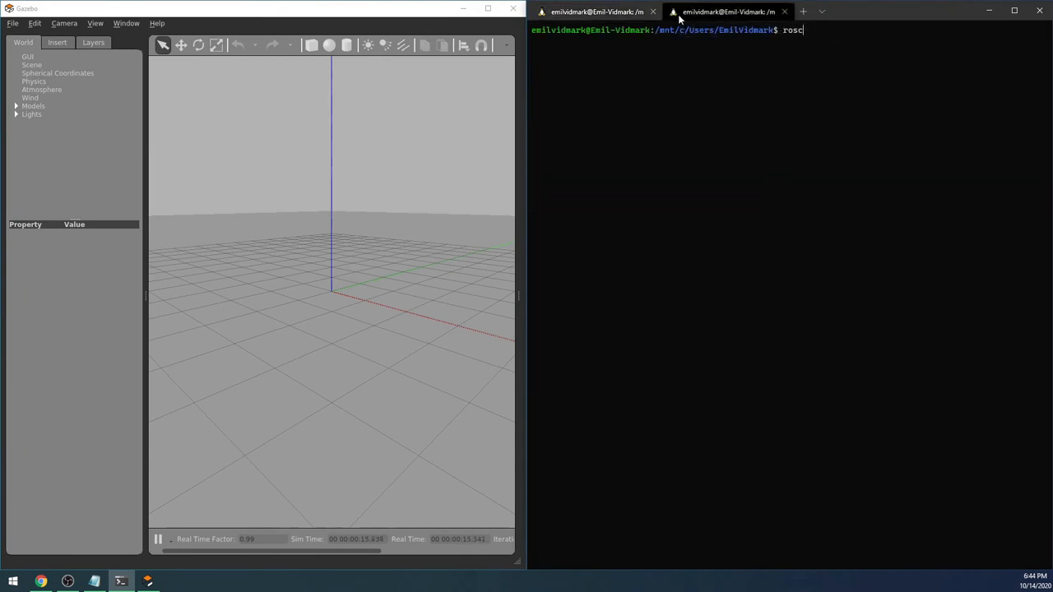
type("ore")
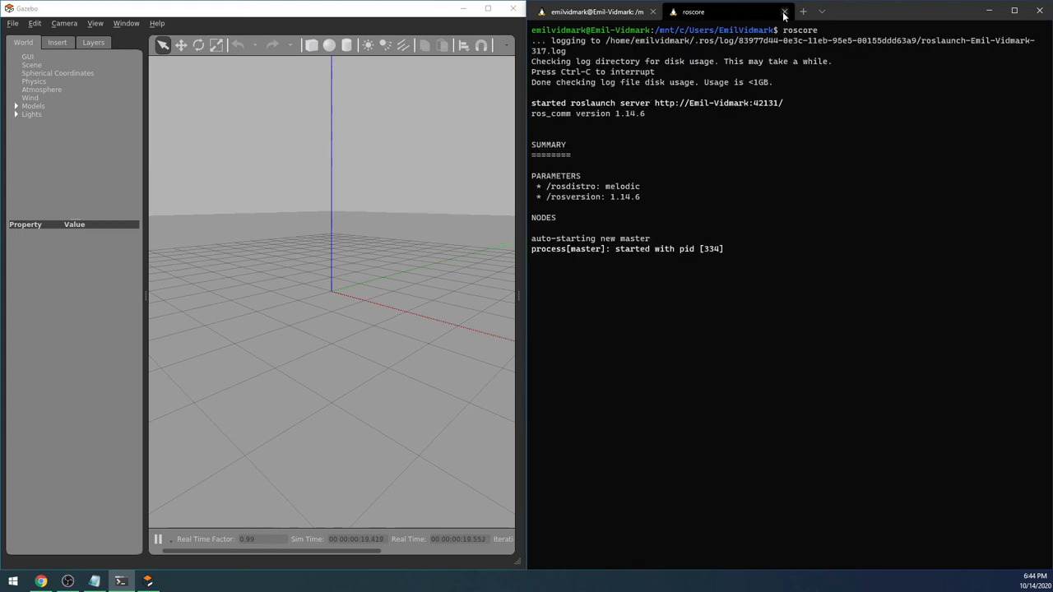
Step: In a third tab, export LIBGL_ALWAYS_INDIRECT=0 from the notes and run rviz
left_click(803, 11)
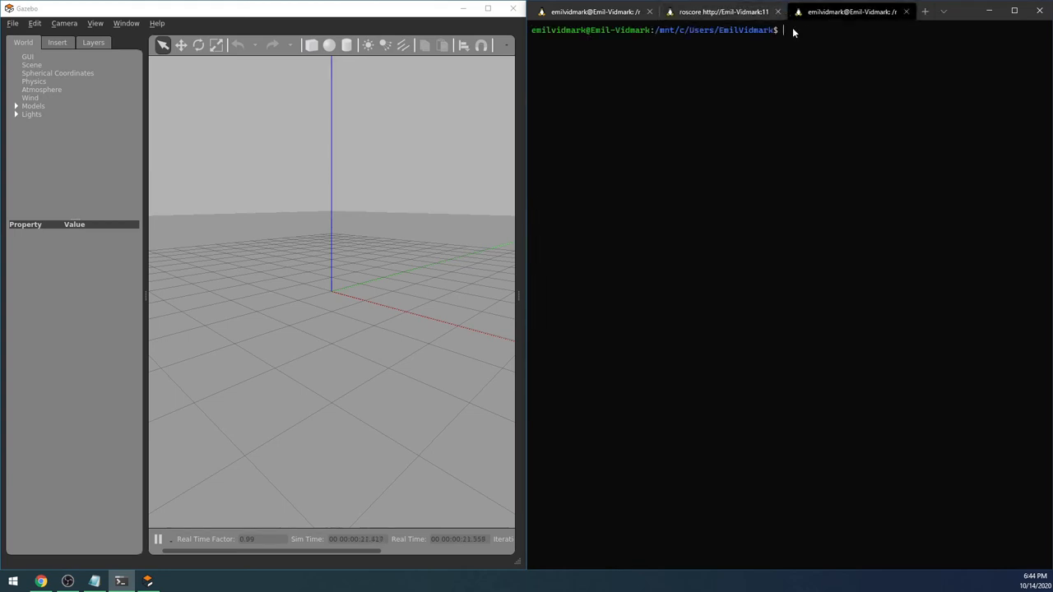
type("rviz")
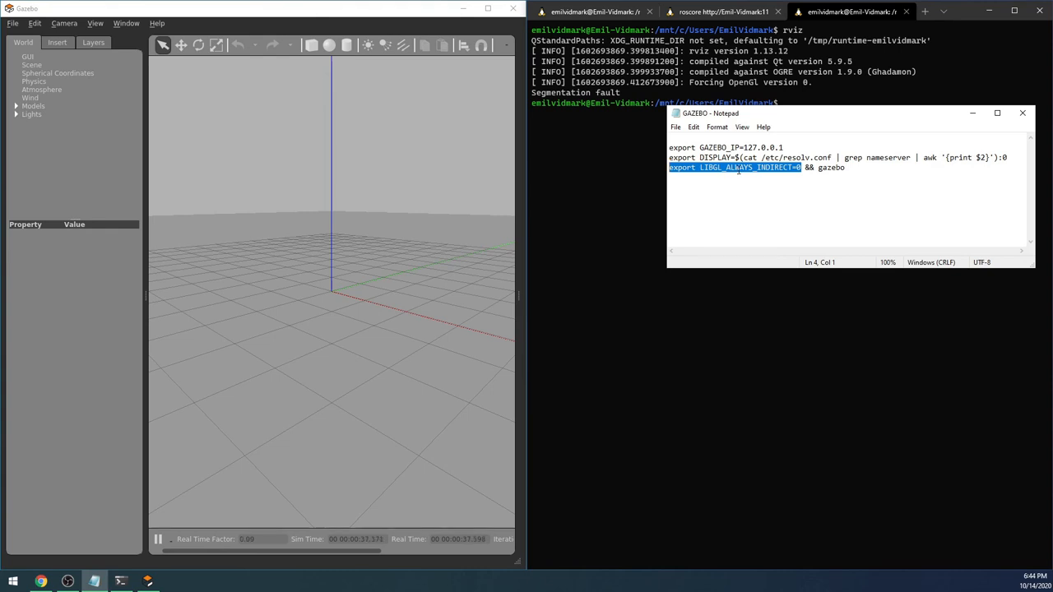
right_click(733, 167)
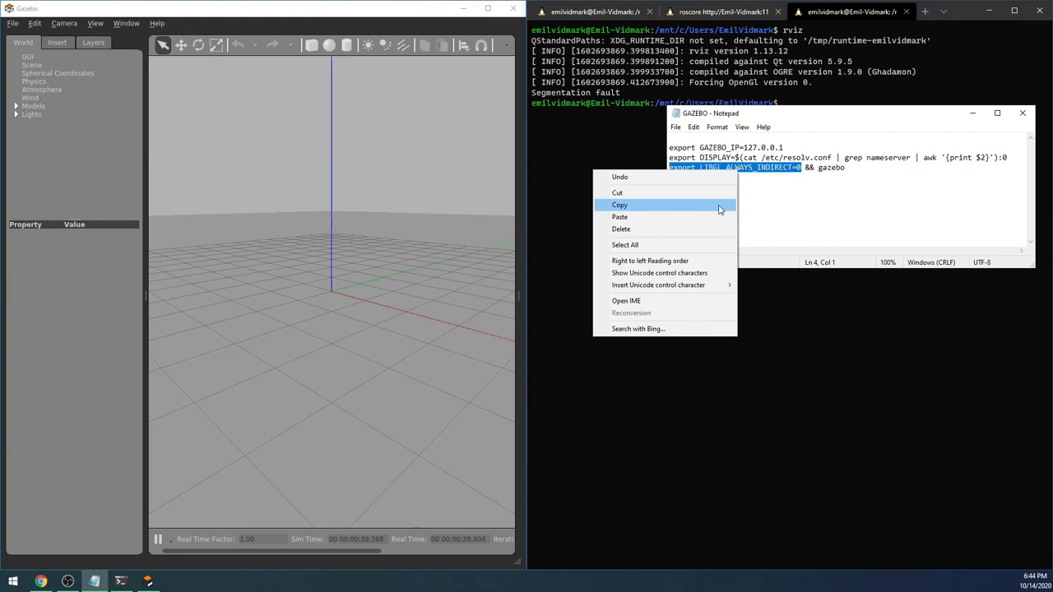
left_click(619, 205)
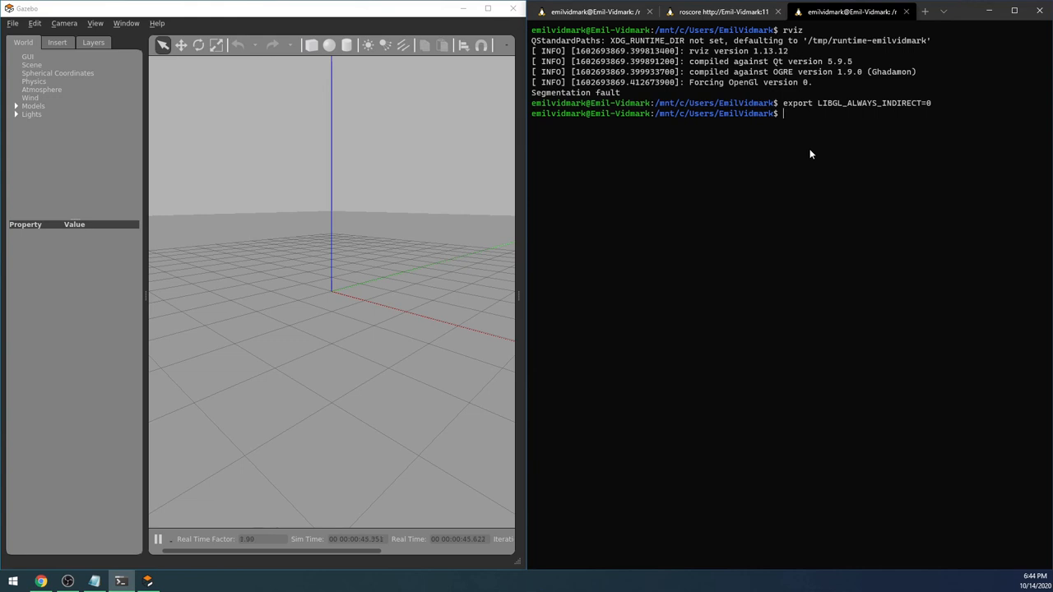
type("rviz")
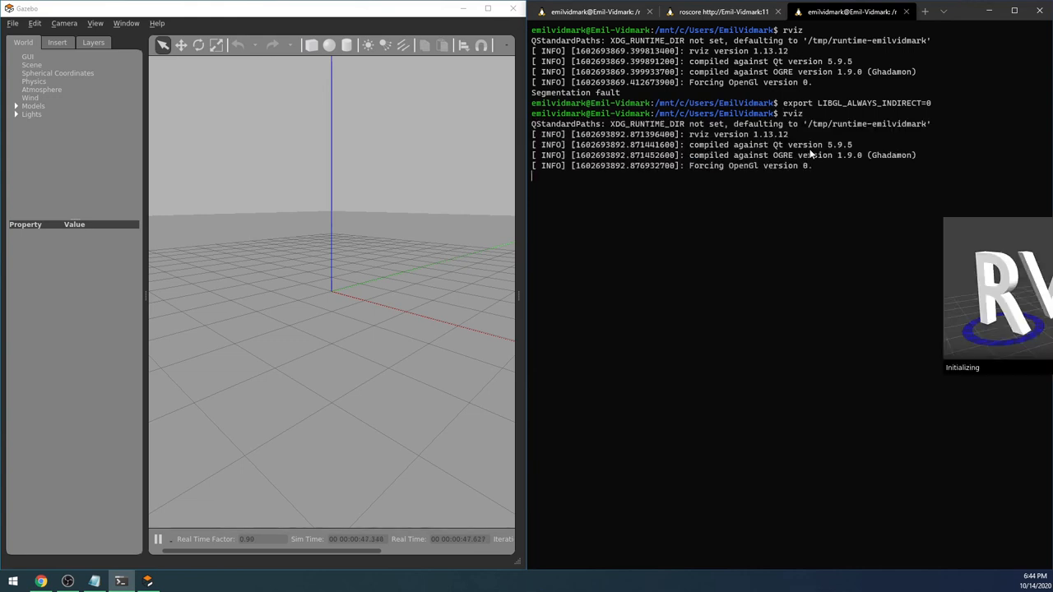